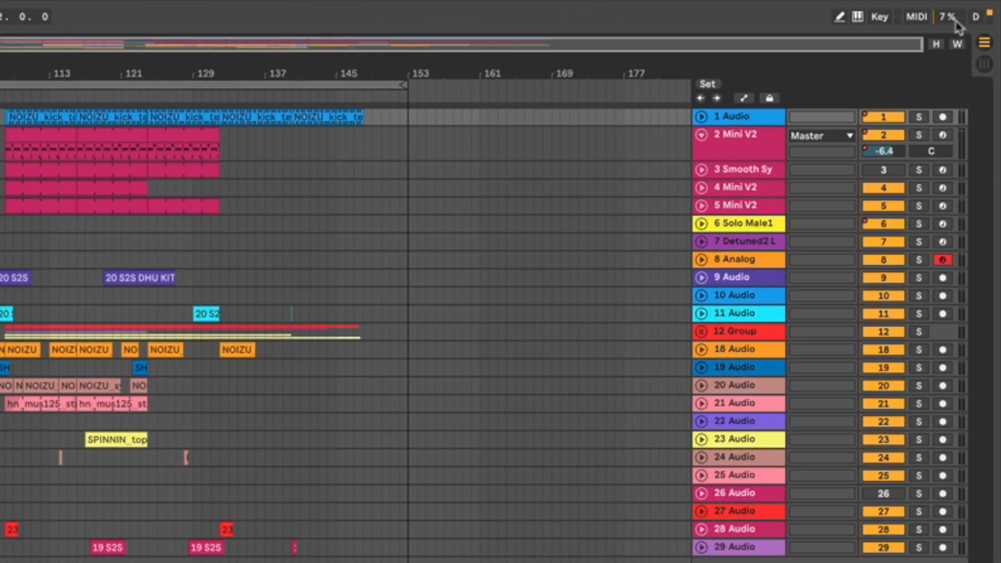
pyautogui.moveTo(945, 30)
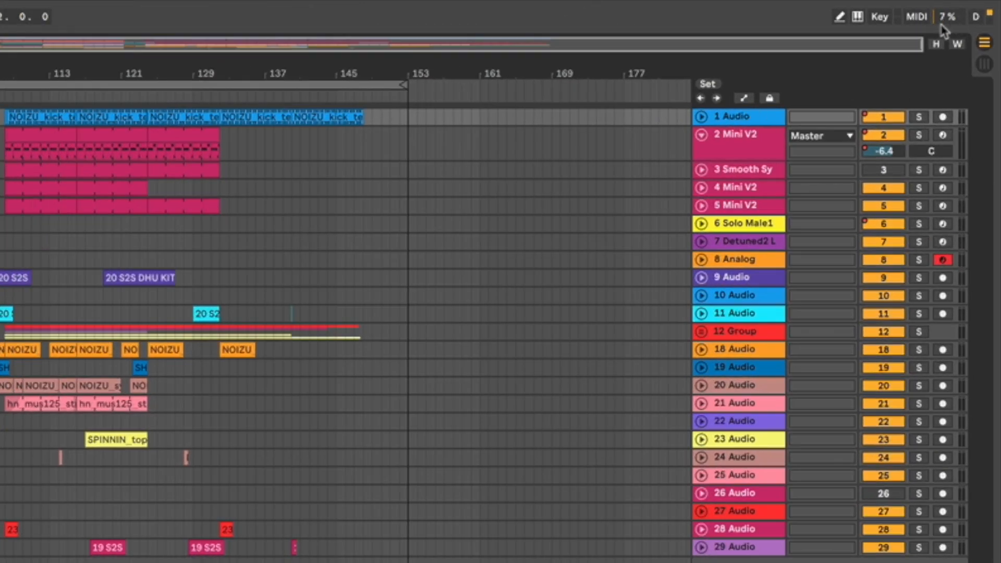
pyautogui.moveTo(950, 34)
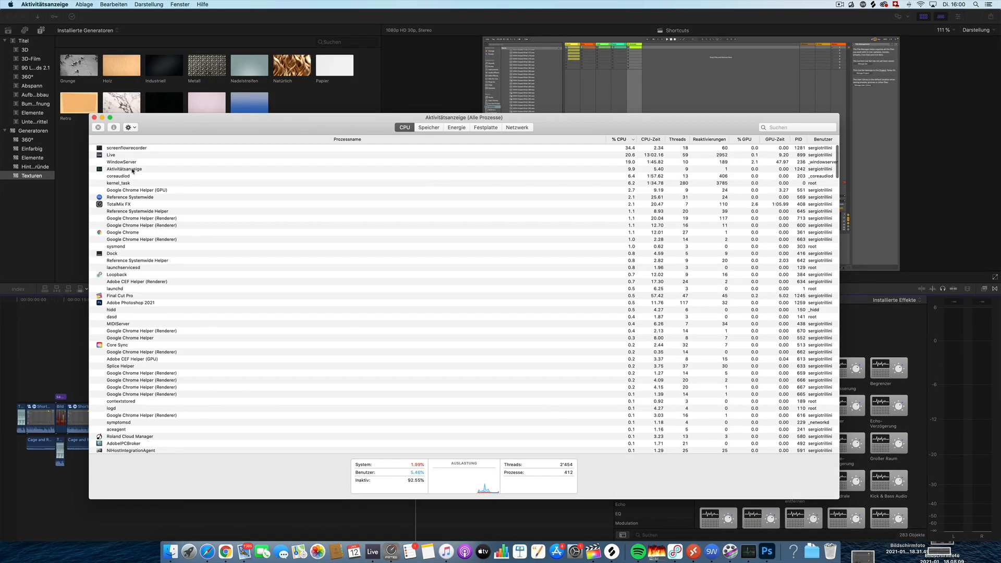
pyautogui.moveTo(123, 301)
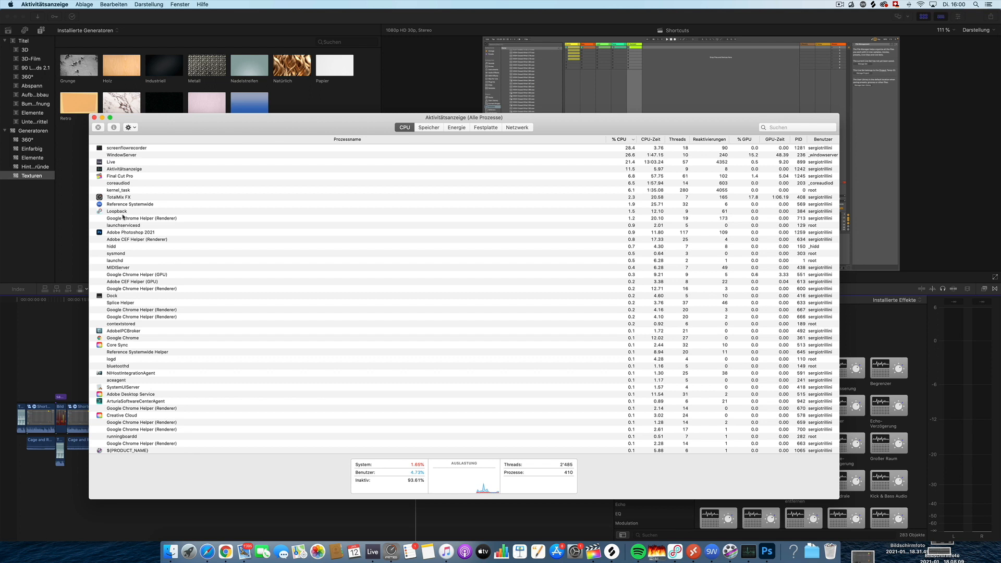
pyautogui.moveTo(598, 552)
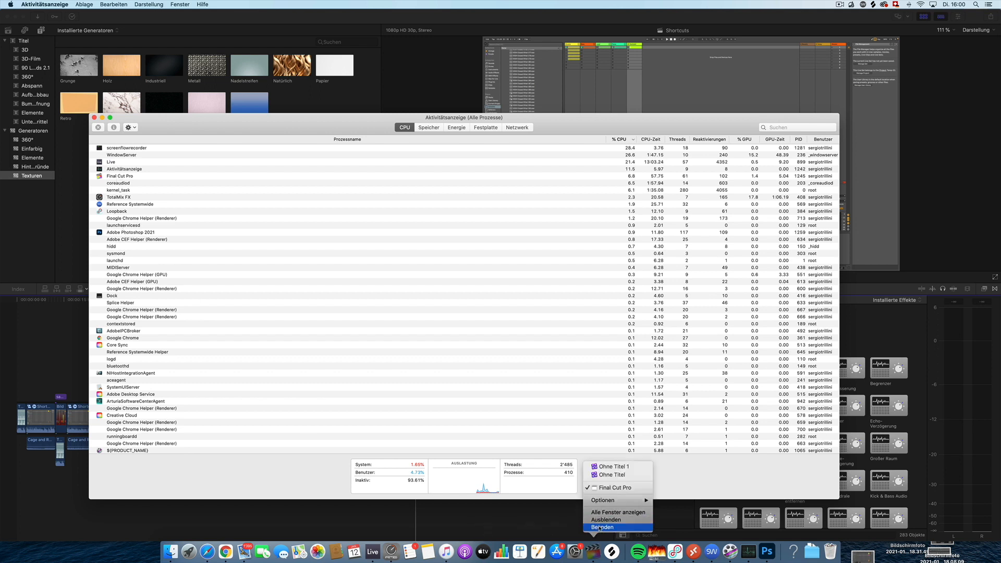
# Quit Activity Monitor from its Dock icon after checking Live's CPU load.
pyautogui.click(606, 527)
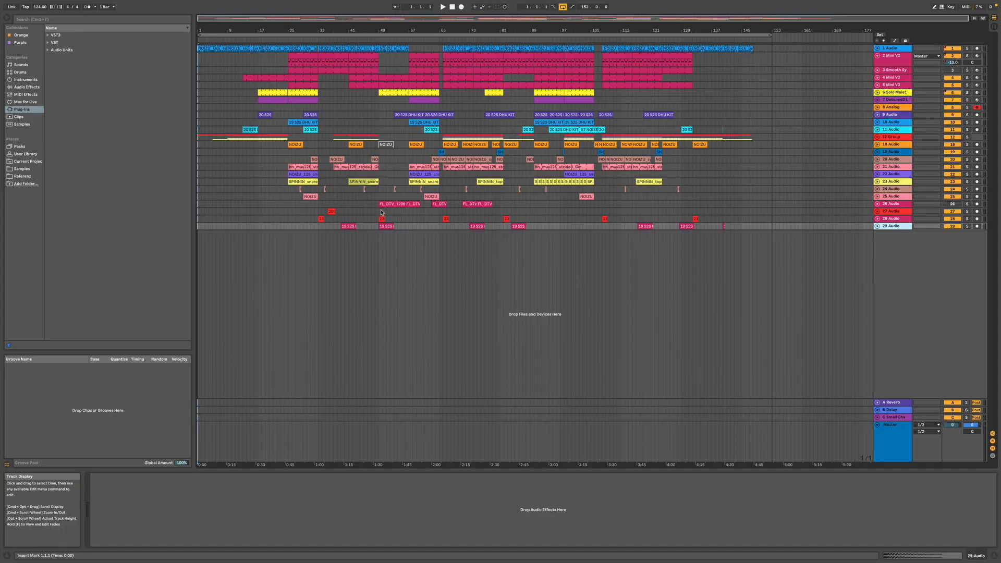
pyautogui.moveTo(278, 187)
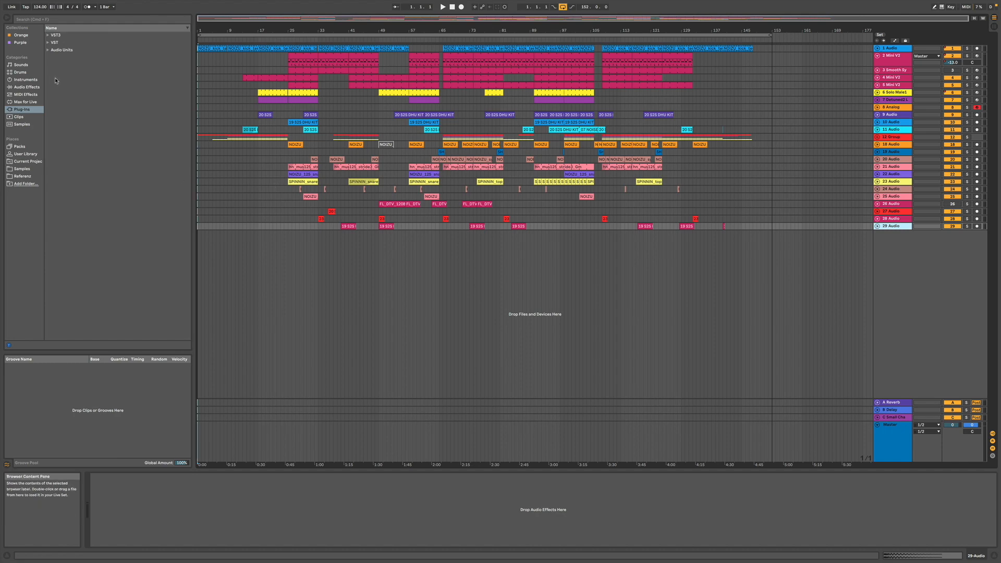
# In Live's Audio preferences, set Buffer Size to 128 samples (7.80 ms latency).
pyautogui.click(27, 5)
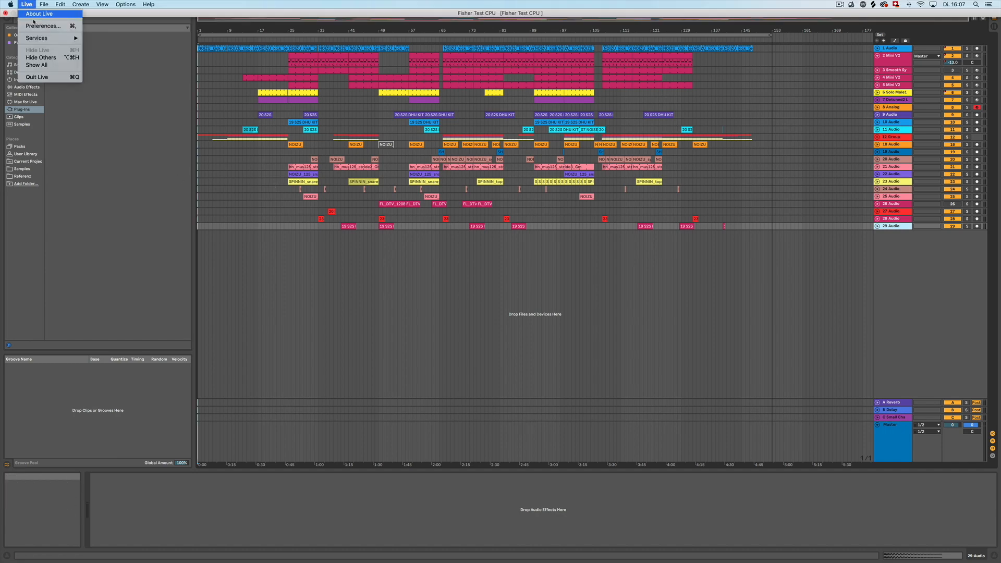
pyautogui.click(43, 26)
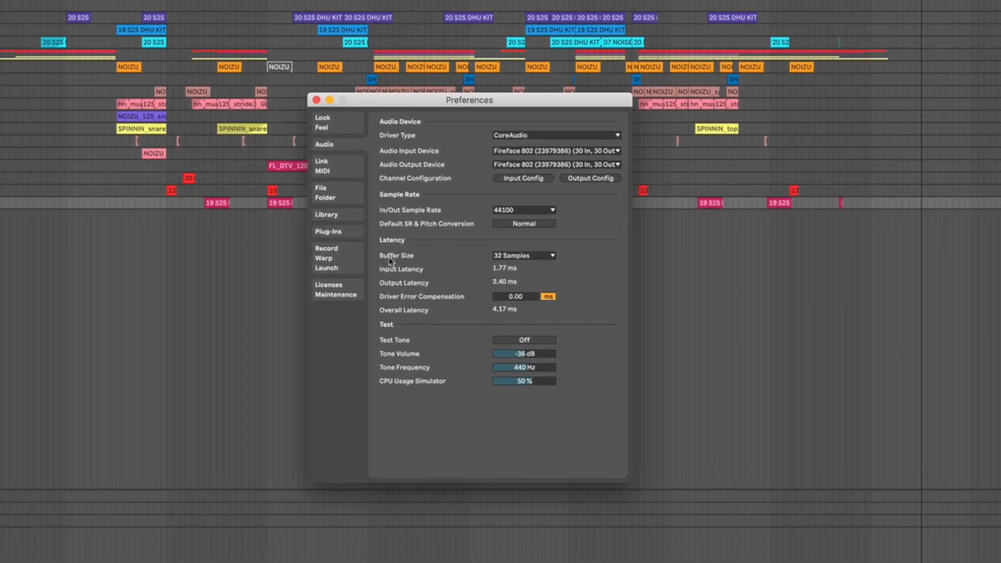
pyautogui.moveTo(417, 262)
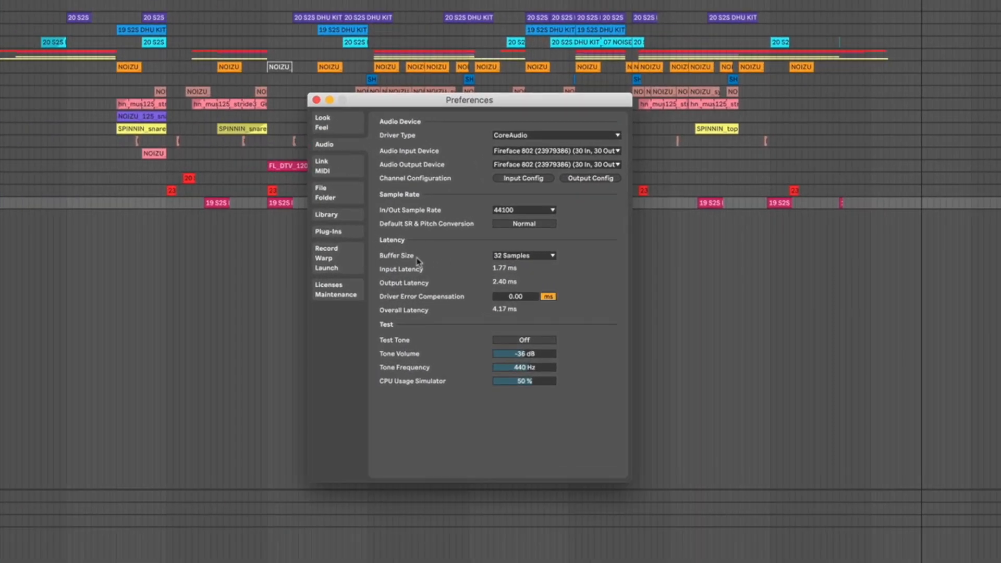
pyautogui.moveTo(518, 264)
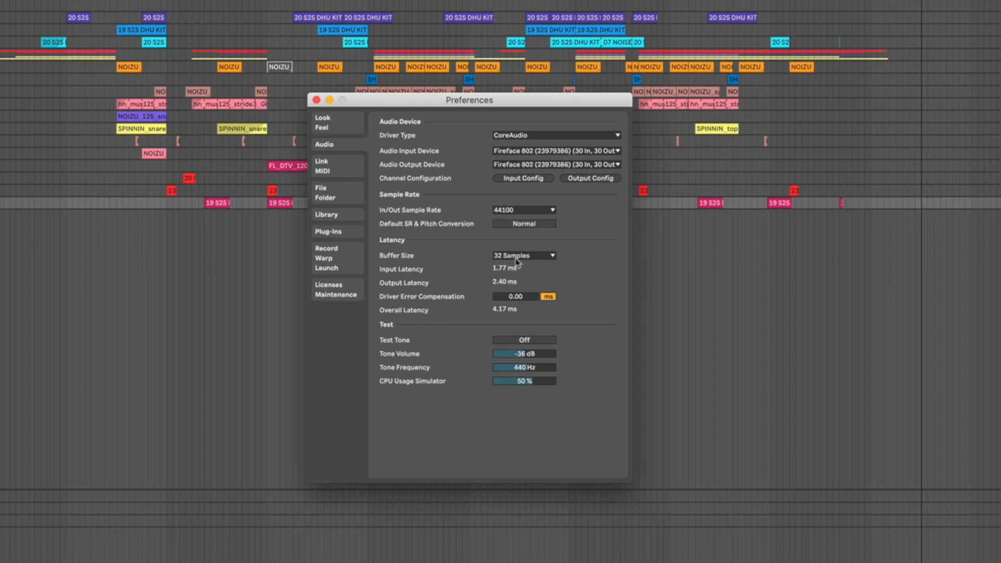
pyautogui.click(540, 256)
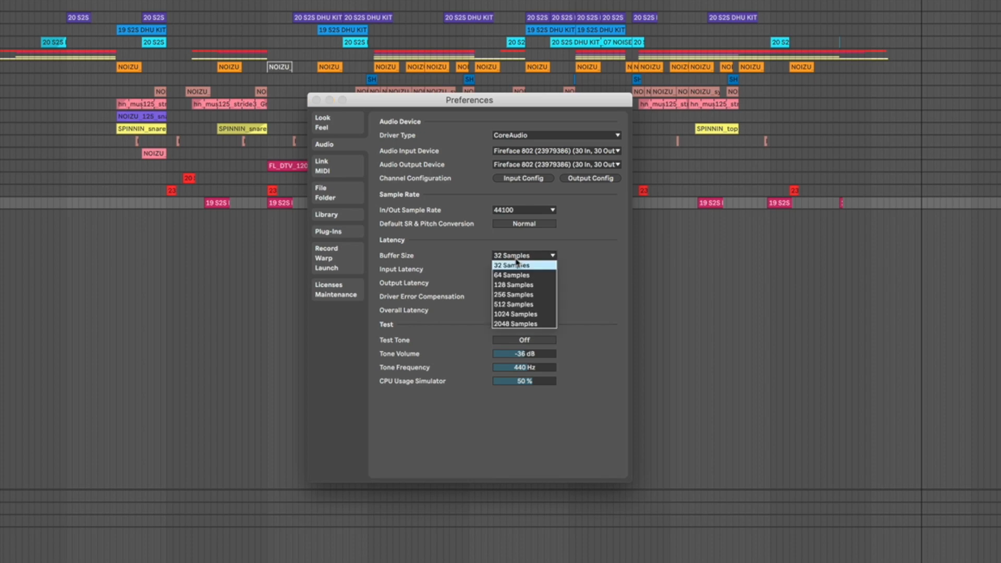
pyautogui.moveTo(515, 266)
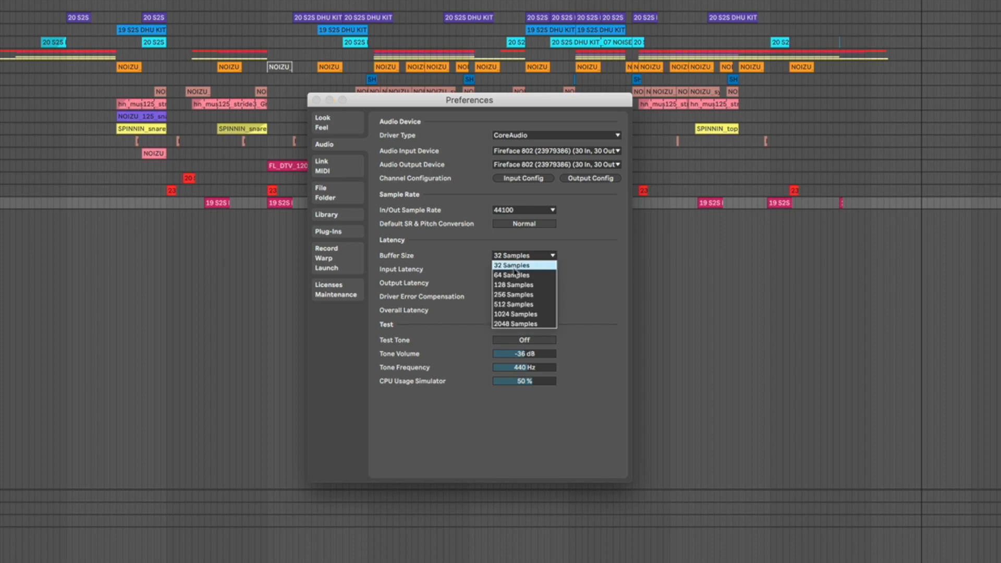
pyautogui.moveTo(514, 285)
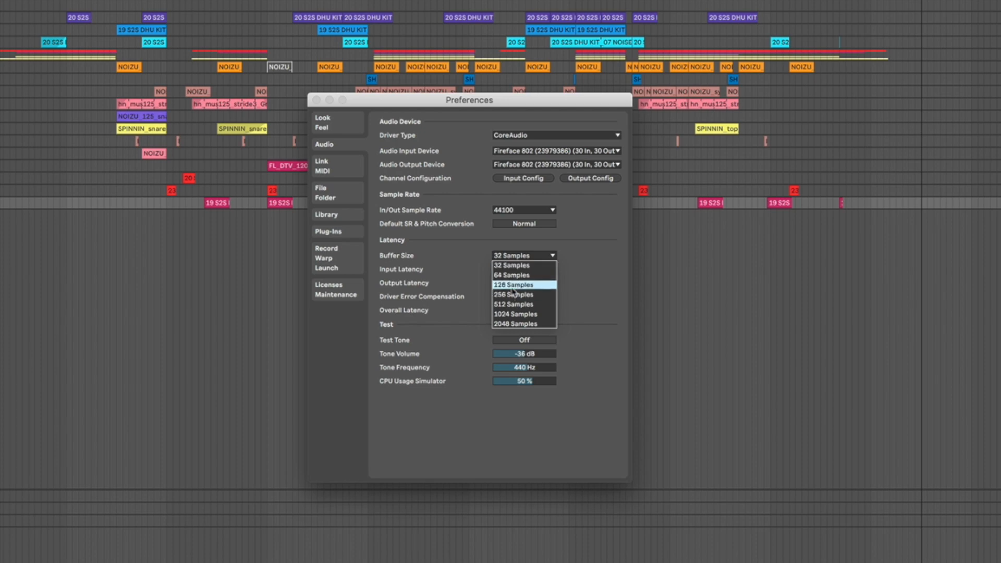
pyautogui.click(515, 285)
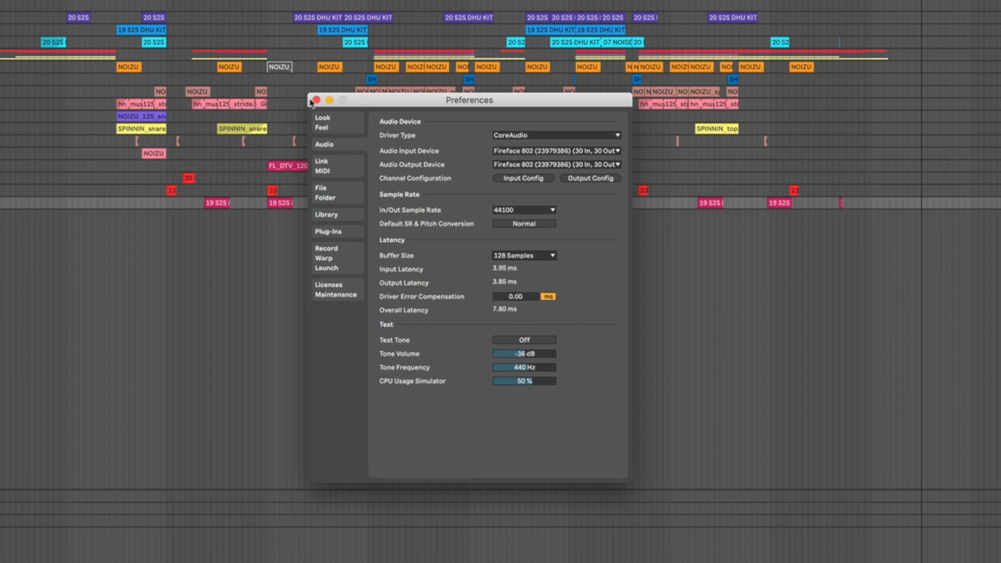
# Close Preferences and start arrangement playback from the chosen point.
pyautogui.click(315, 100)
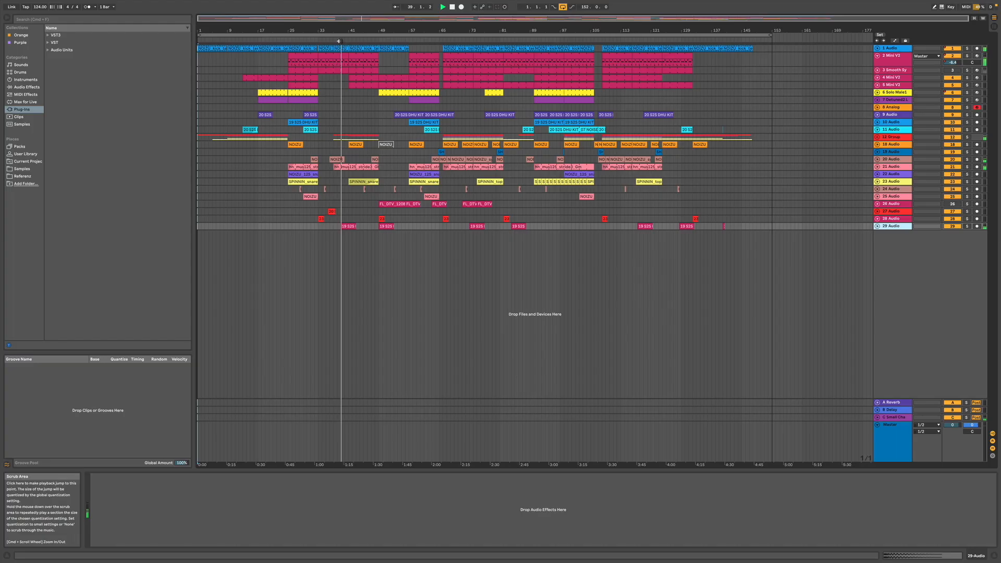
pyautogui.click(444, 7)
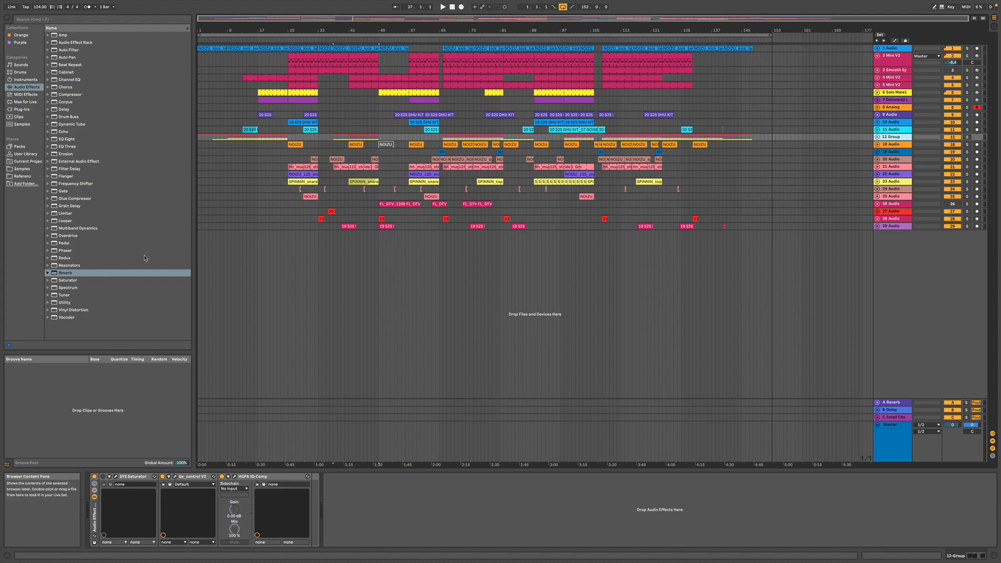
# Unfold the 12 Group to show its member tracks and clips.
pyautogui.rightClick(894, 417)
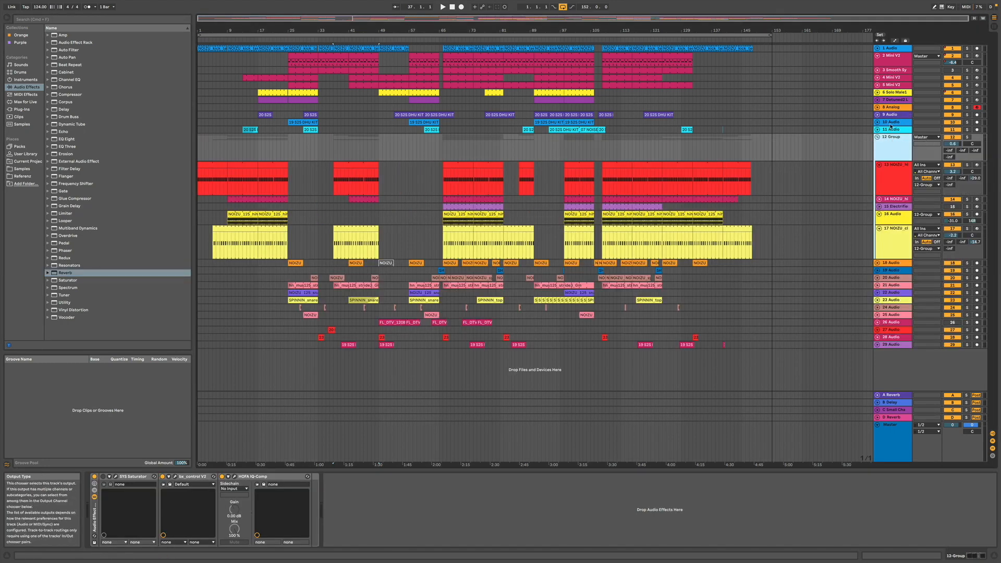
pyautogui.moveTo(442, 38)
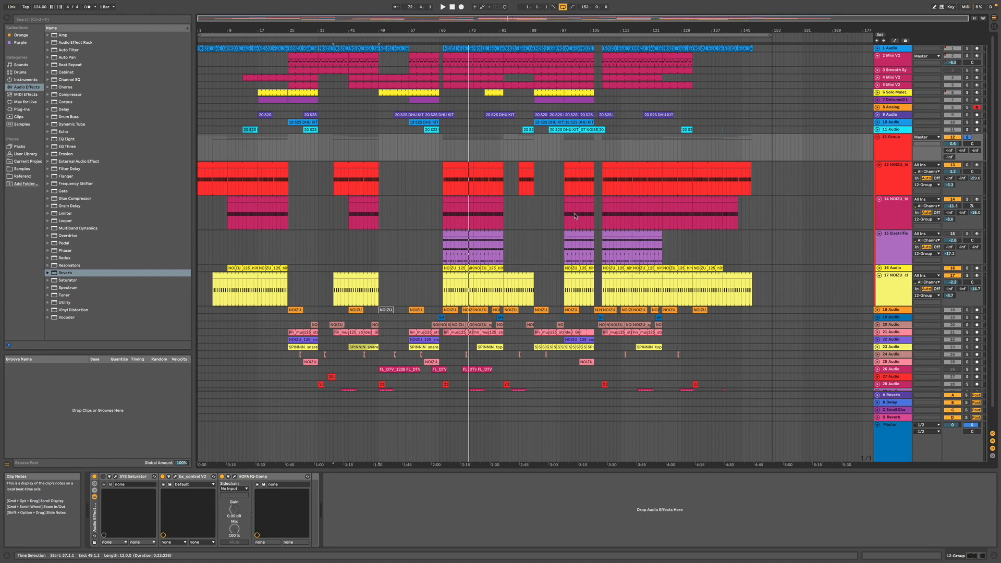
# Search the browser for 'hofa' and show u-he Presswerk's compressor interface.
pyautogui.write('hofa')
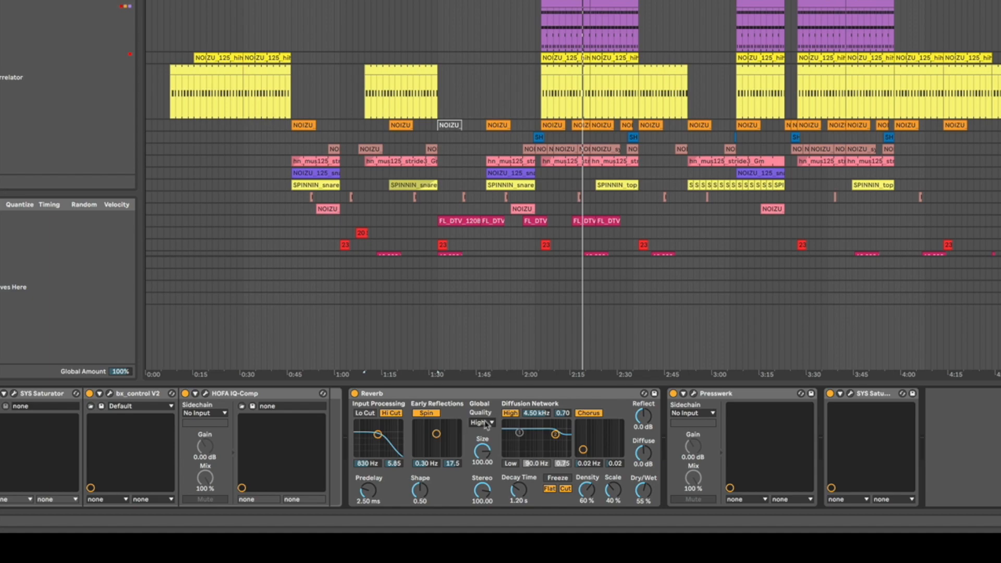
pyautogui.click(482, 423)
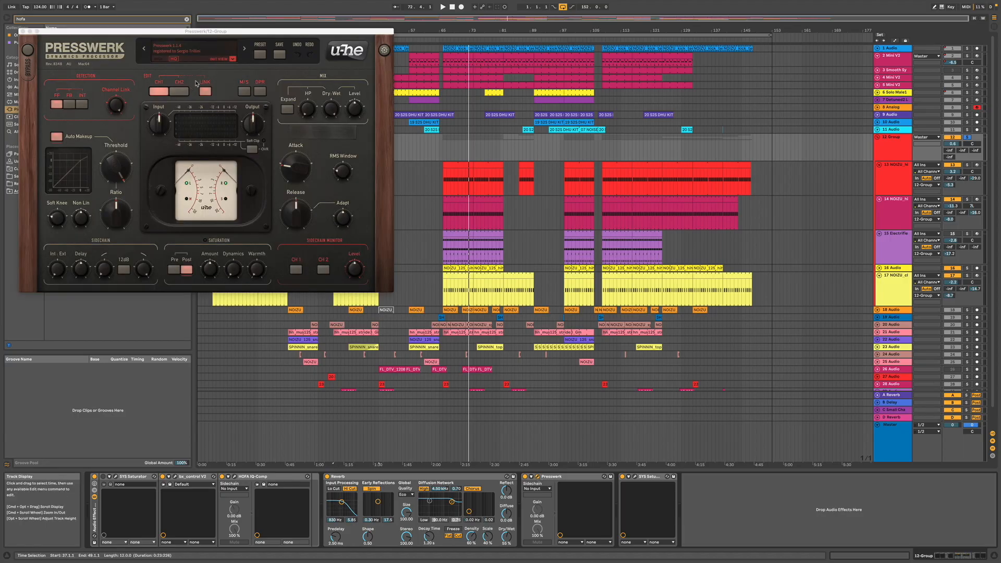
pyautogui.click(168, 58)
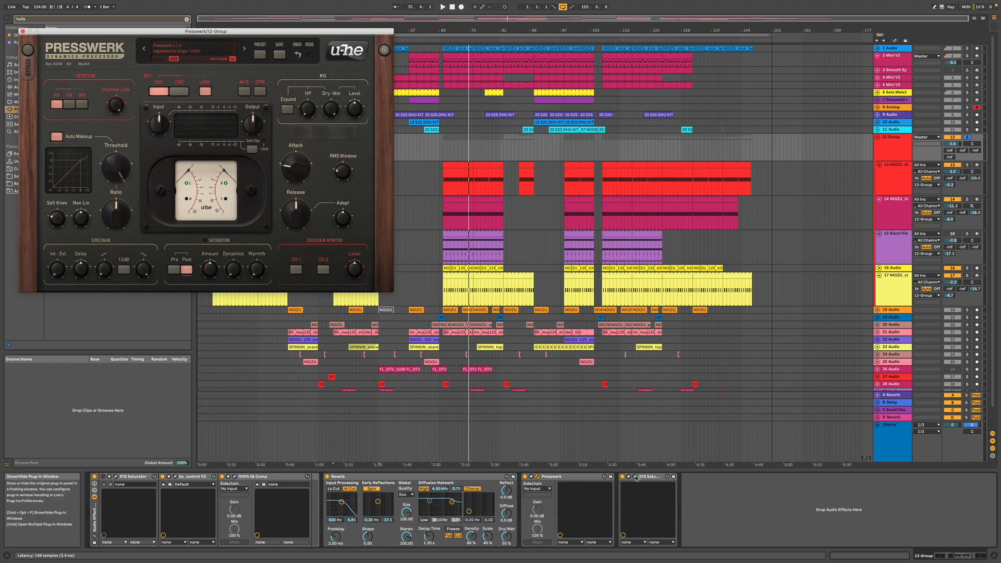
pyautogui.click(636, 476)
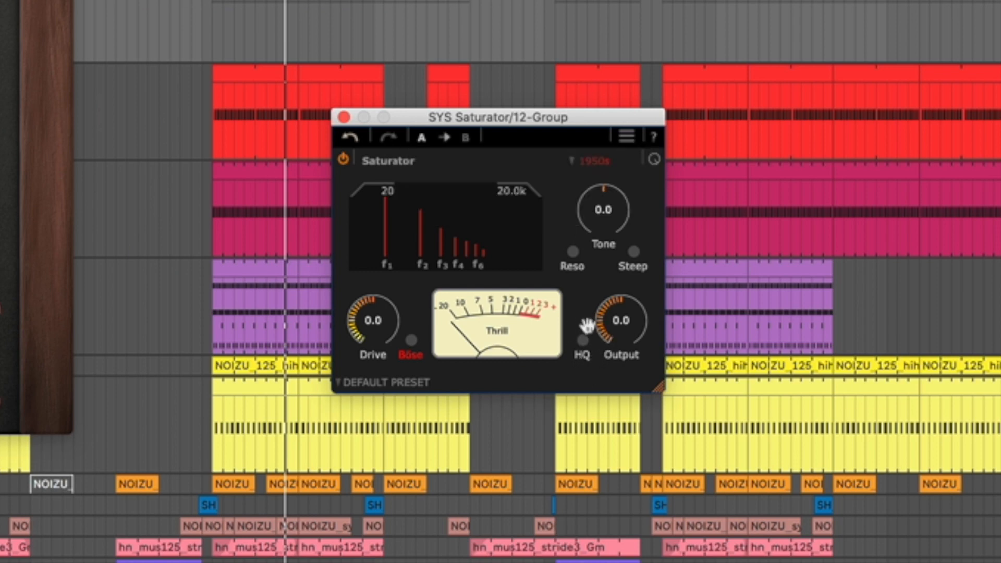
pyautogui.moveTo(581, 341)
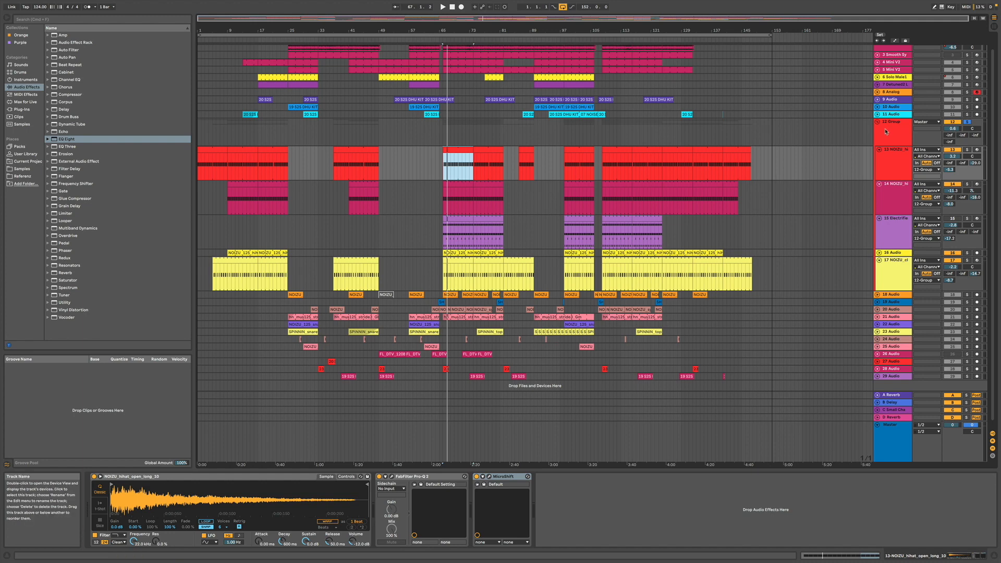
pyautogui.click(893, 121)
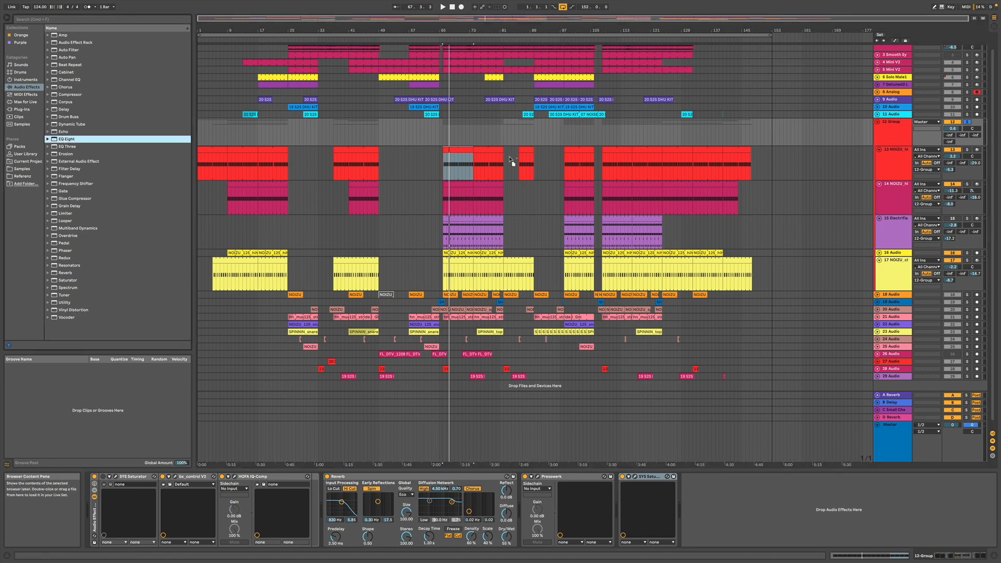
pyautogui.moveTo(475, 135)
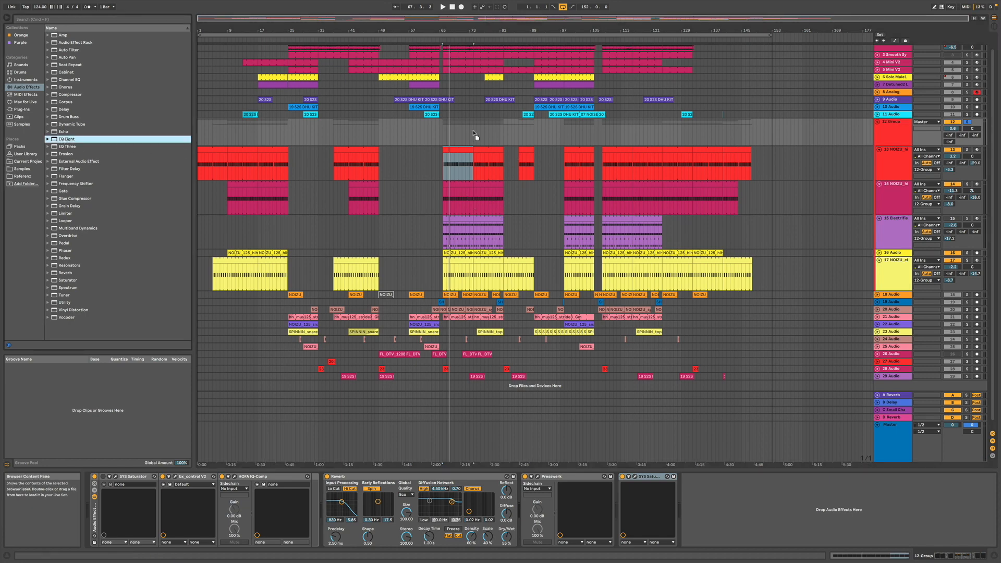
pyautogui.doubleClick(65, 139)
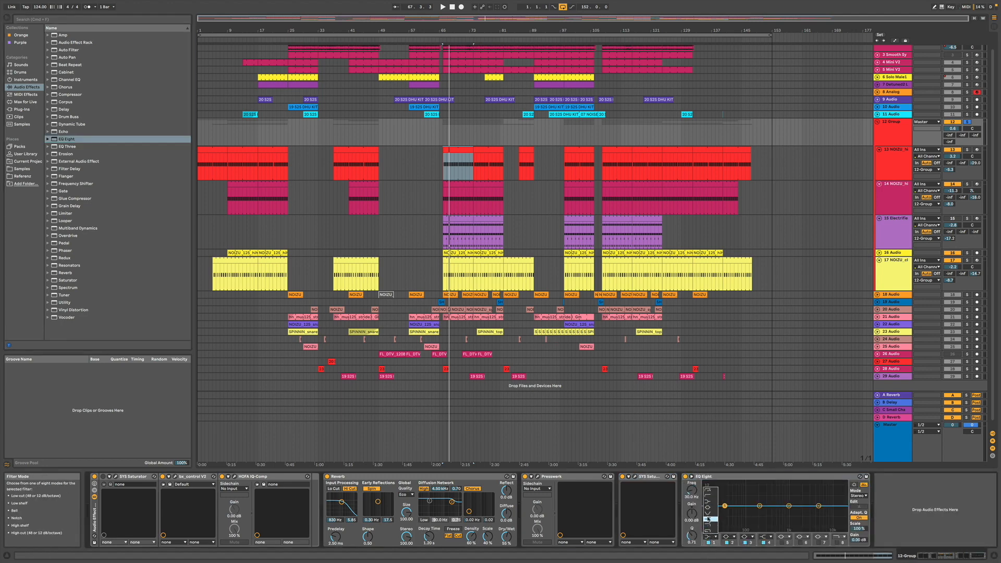
pyautogui.moveTo(723, 506); pyautogui.dragTo(723, 511)
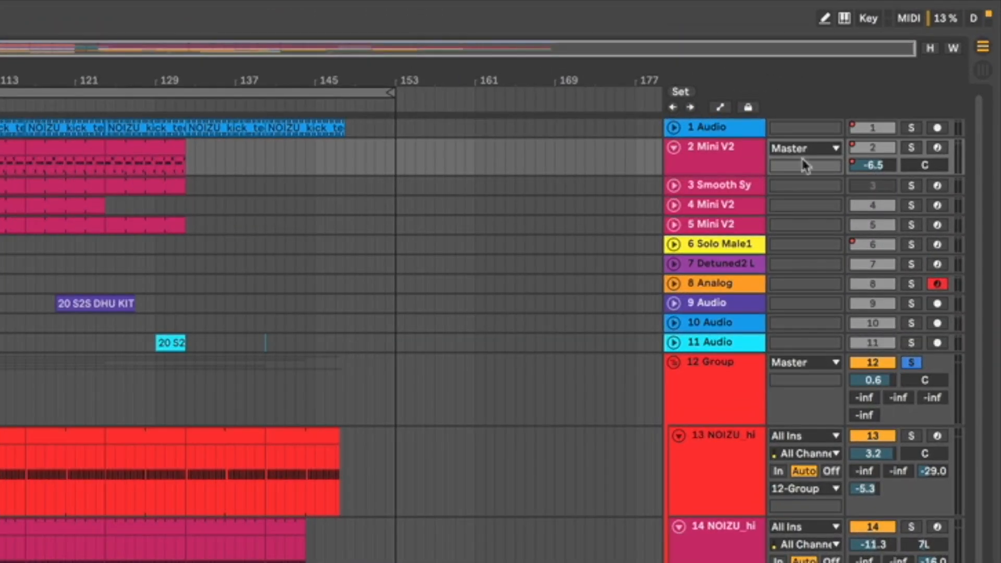
# Freeze the 2 Mini V2 track using Freeze Track in its header menu.
pyautogui.click(711, 148)
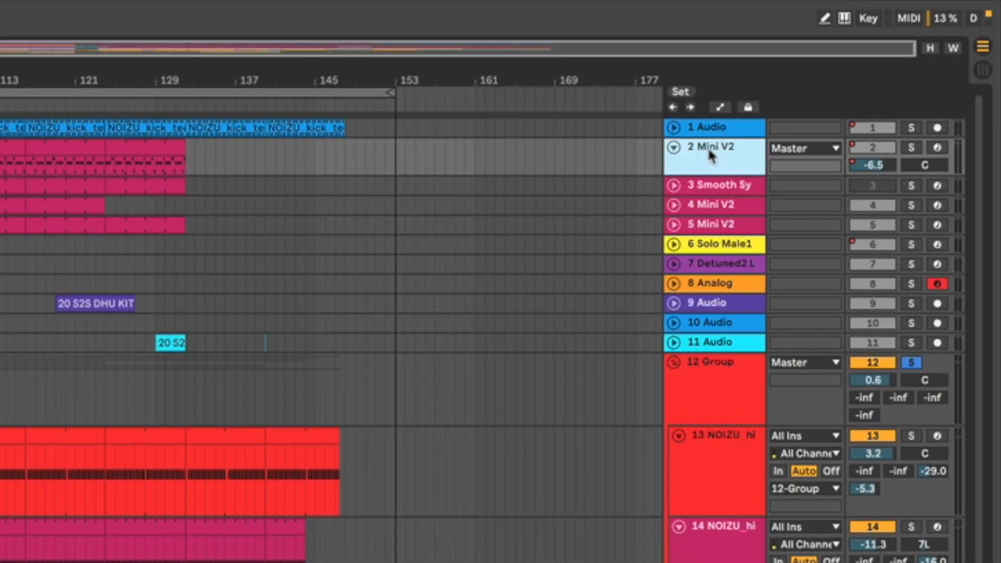
pyautogui.rightClick(711, 148)
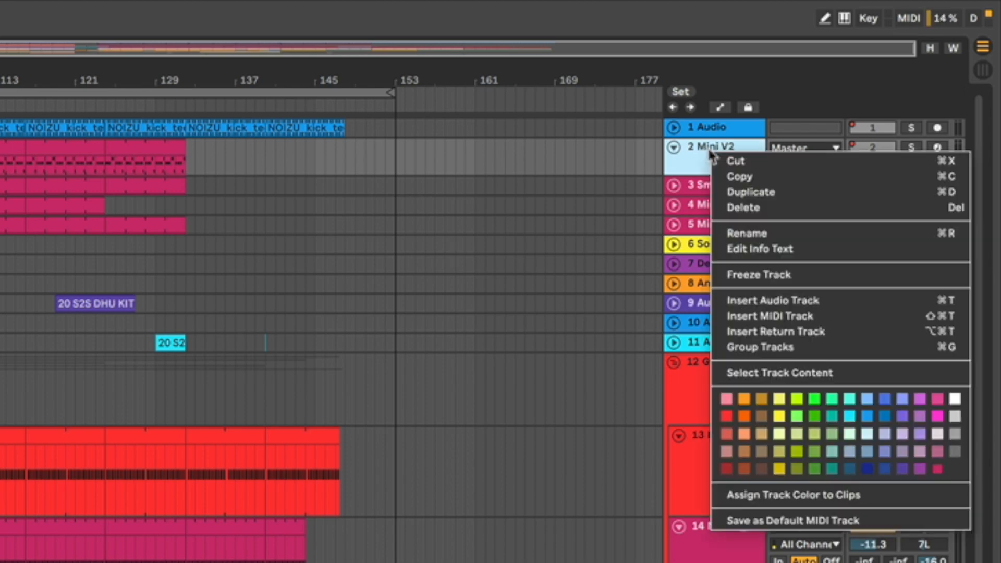
pyautogui.moveTo(766, 275)
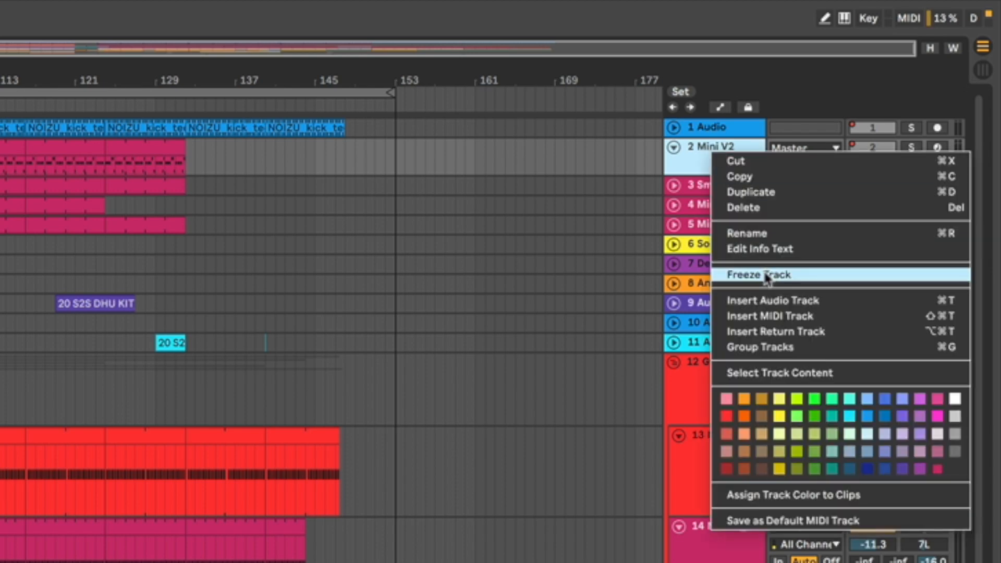
pyautogui.click(758, 275)
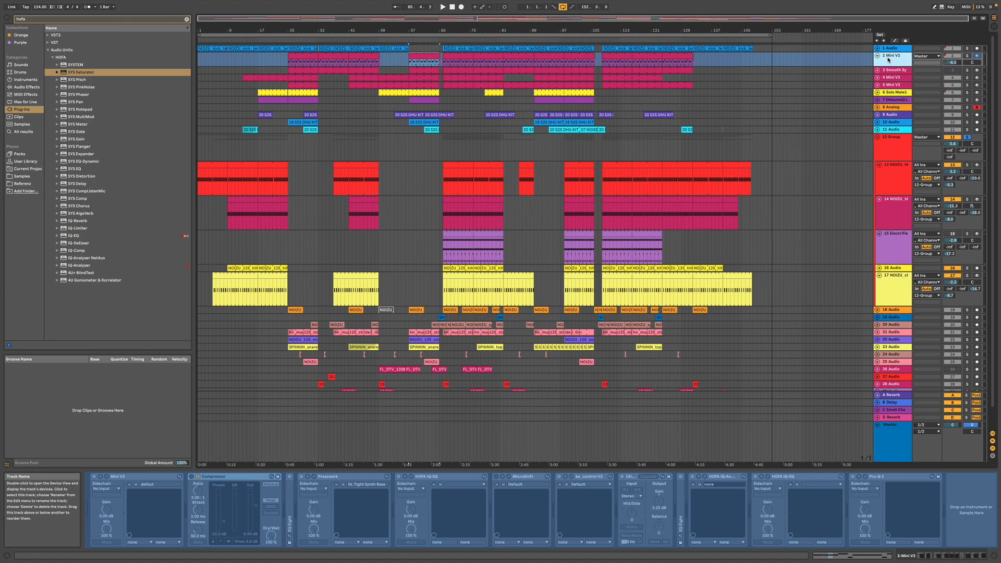
# Freeze another synth track and show the User Library in the browser.
pyautogui.rightClick(895, 56)
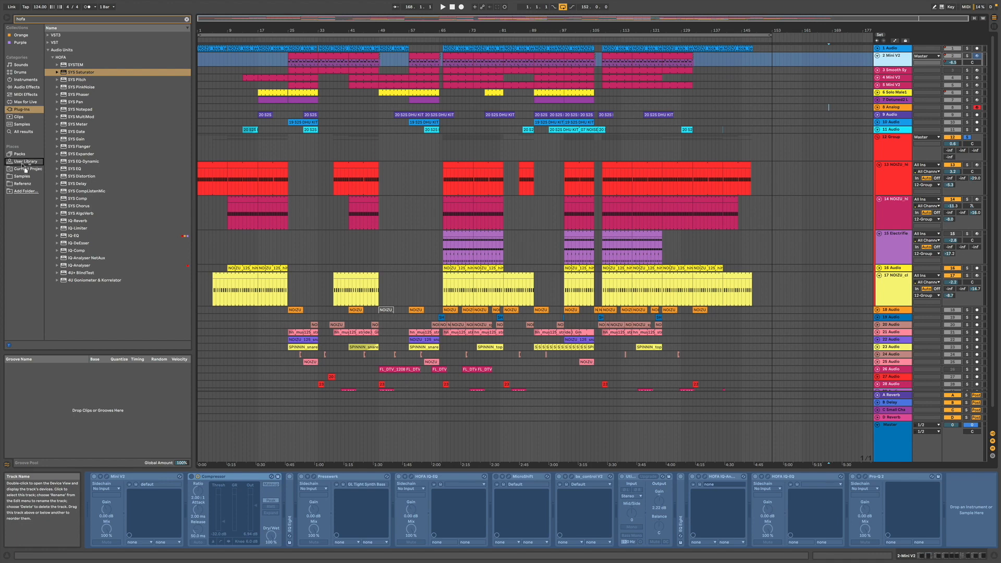
pyautogui.click(22, 161)
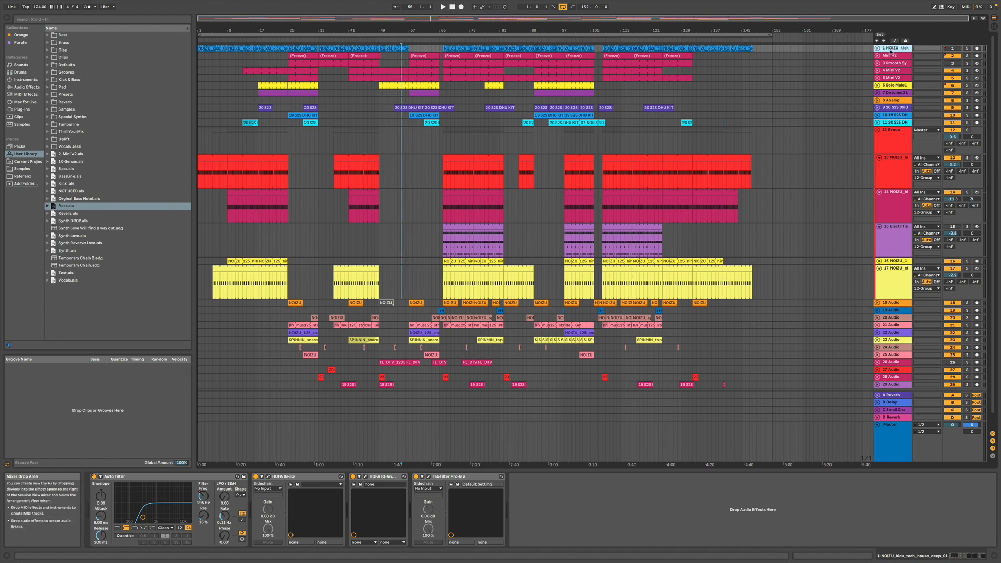
# Group tracks 1 through 12 Group and open Export Audio/Video set to Master WAV.
pyautogui.click(894, 85)
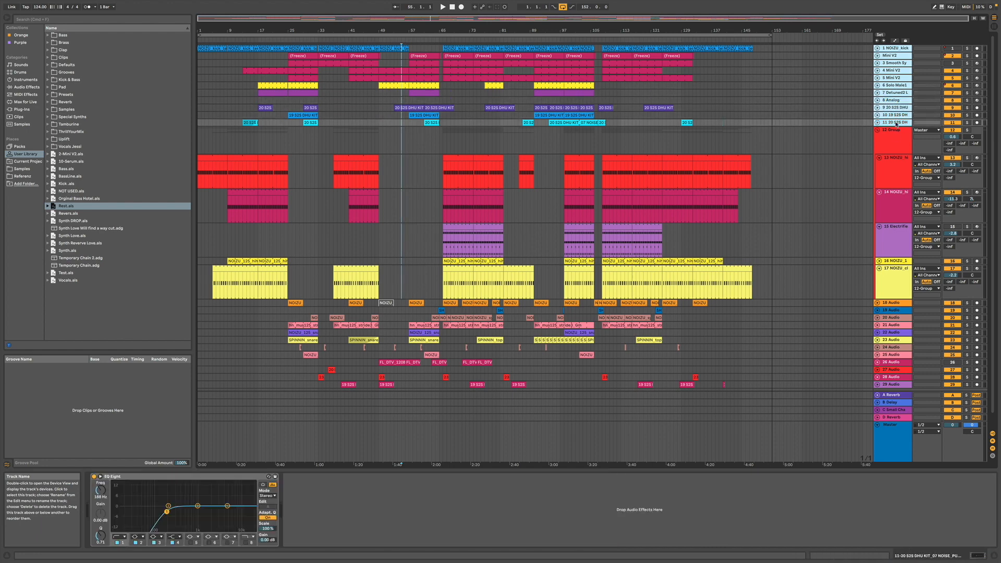
pyautogui.click(893, 130)
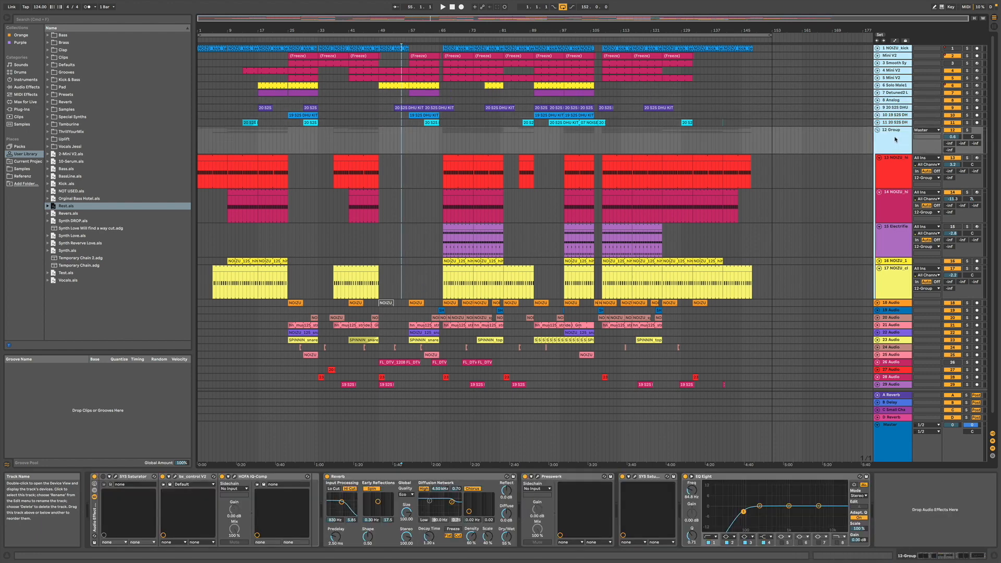
pyautogui.press('cmd+g')
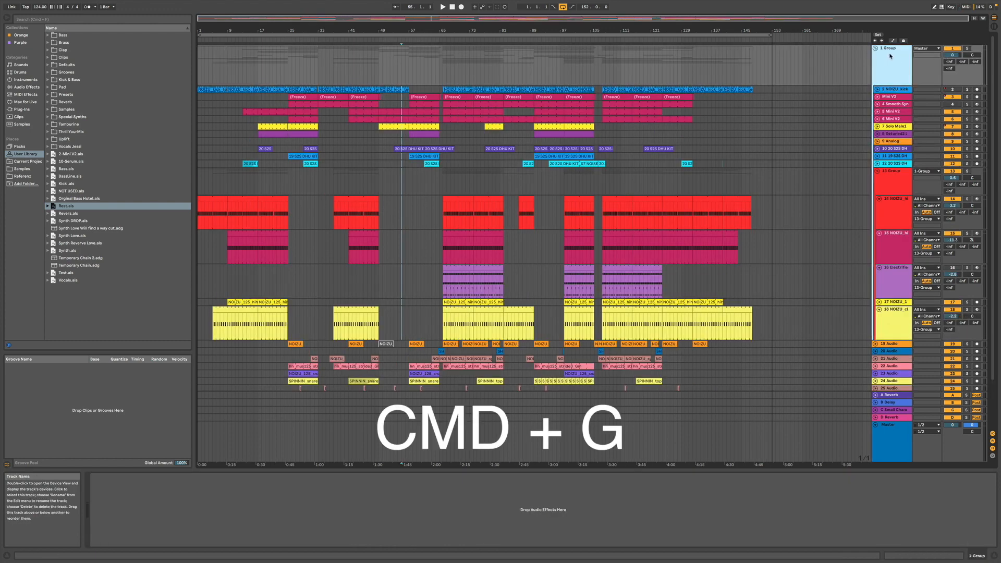
pyautogui.press('cmd+g')
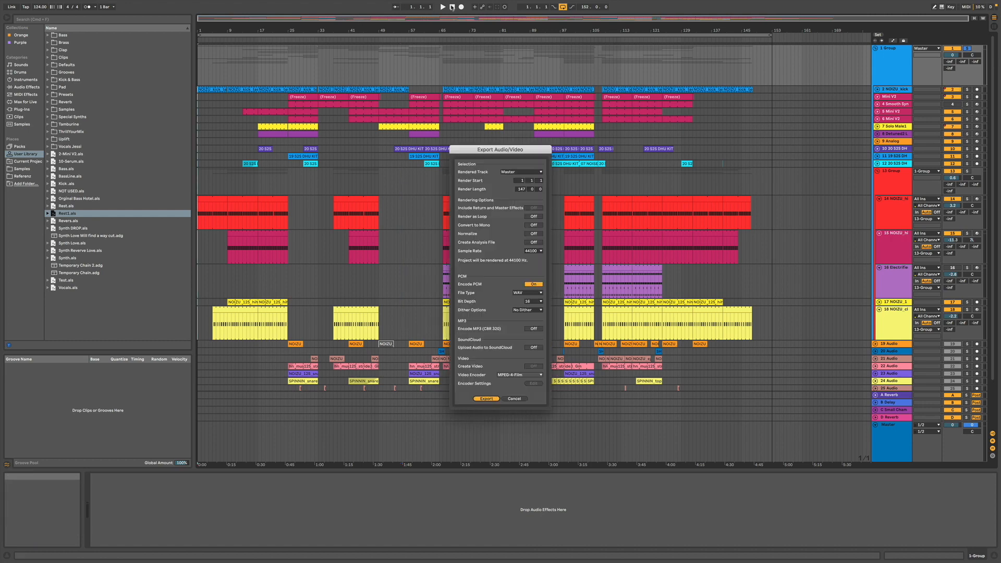
# Export the audio, edit the file name, and save Rest1.wav to the desktop.
pyautogui.click(486, 398)
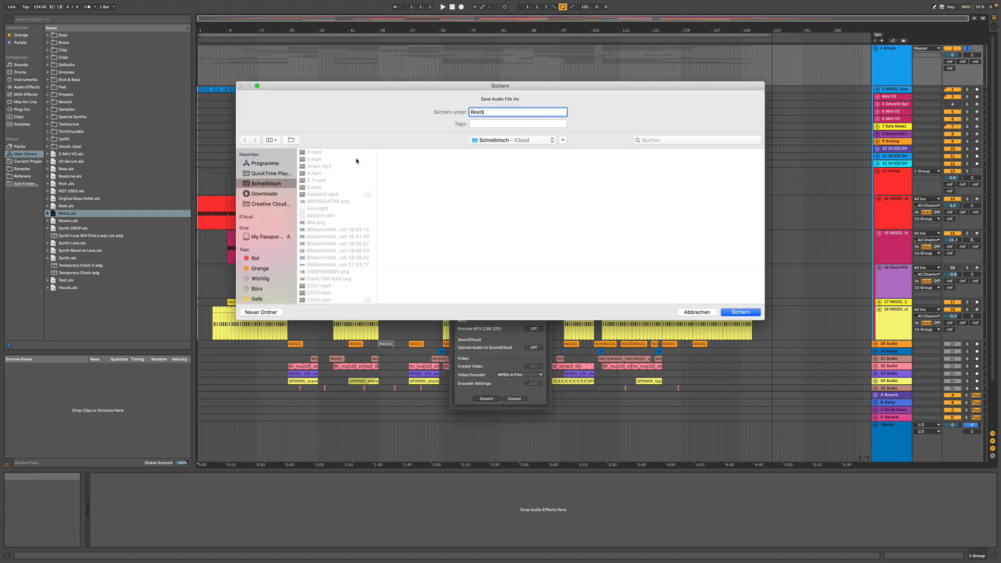
pyautogui.press('Backspace')
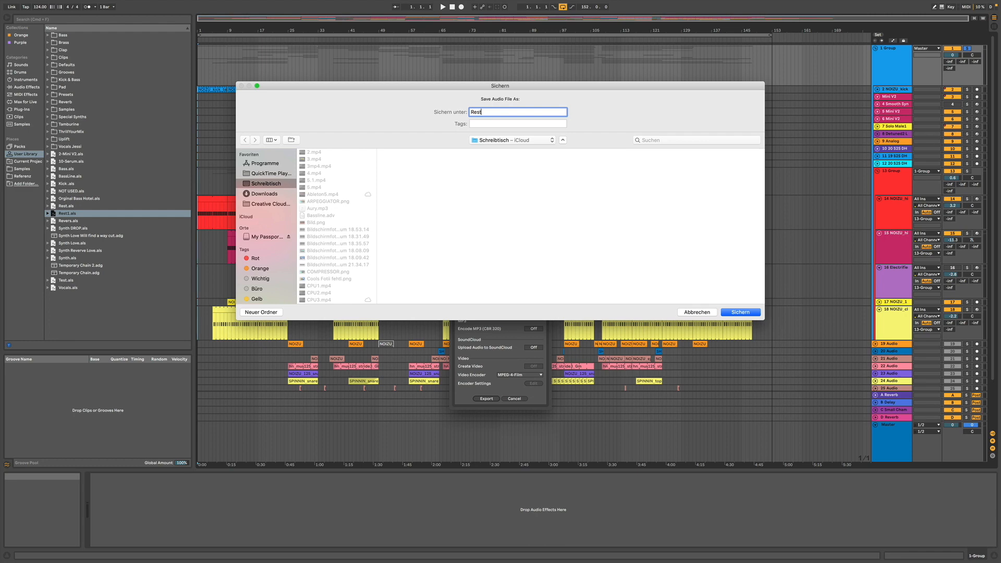
pyautogui.click(740, 312)
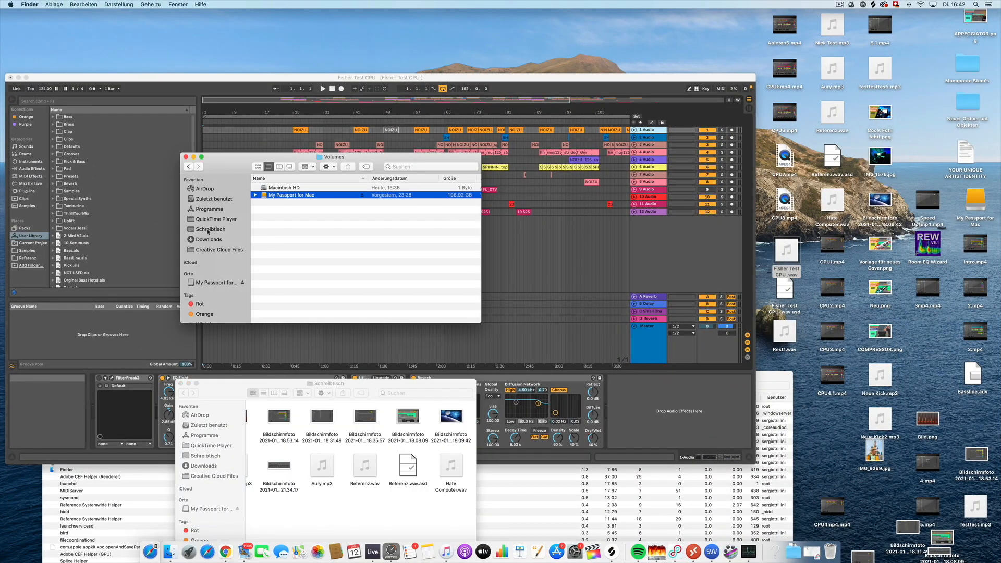
# Return to the Live set showing the new Rest1 audio track, and maximise the window full screen.
pyautogui.click(210, 229)
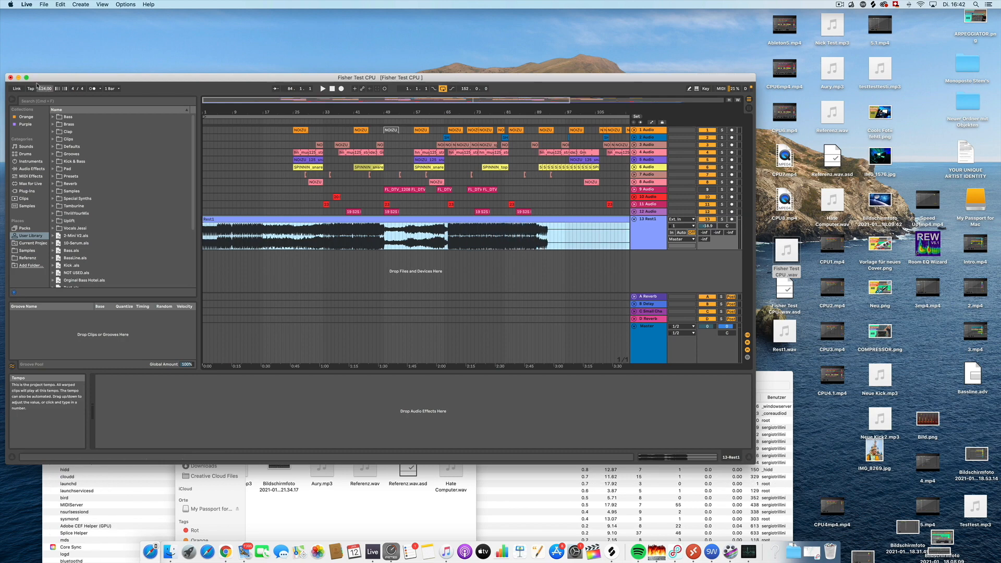
pyautogui.click(26, 77)
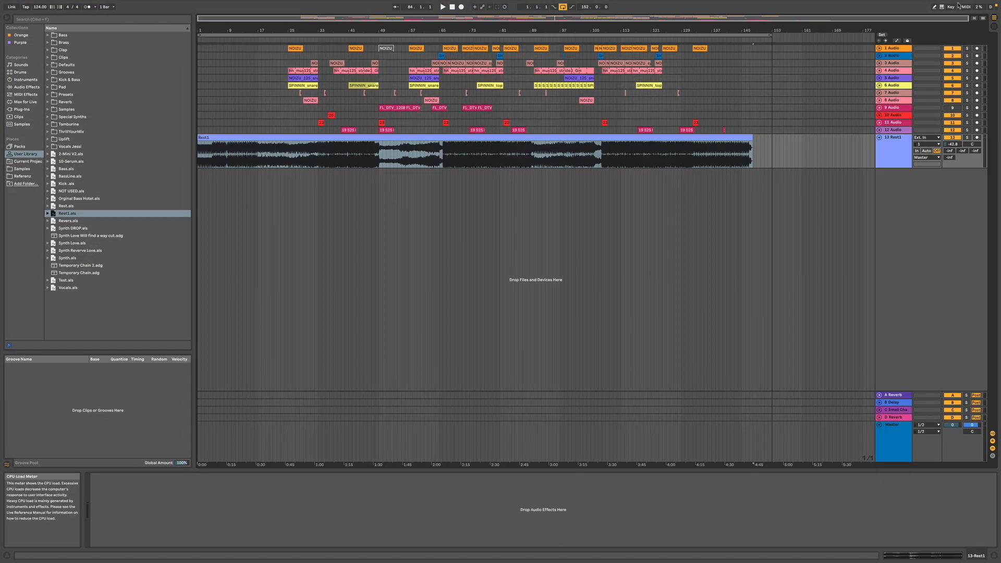